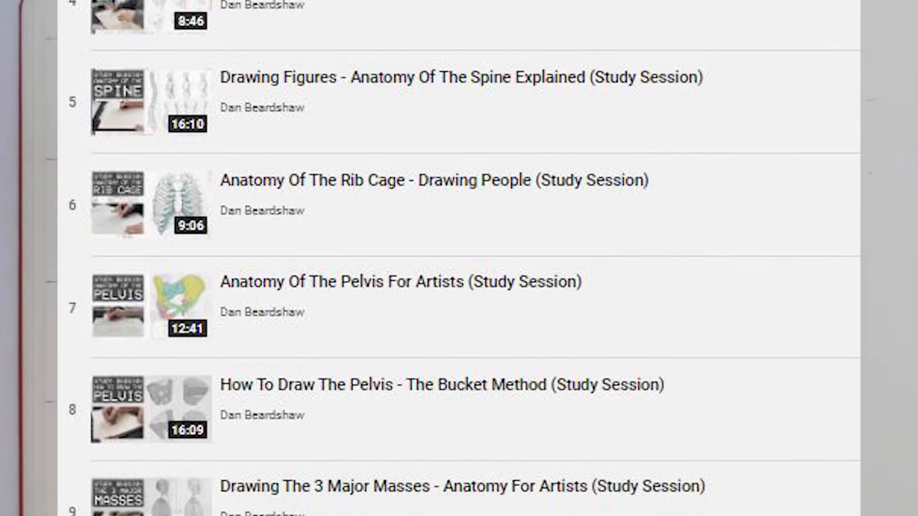
scroll("down", 3)
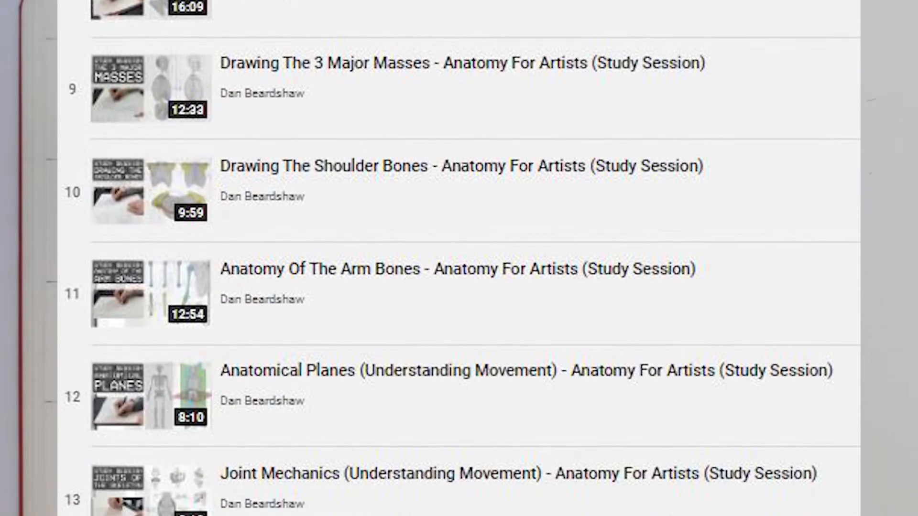
scroll("down", 3)
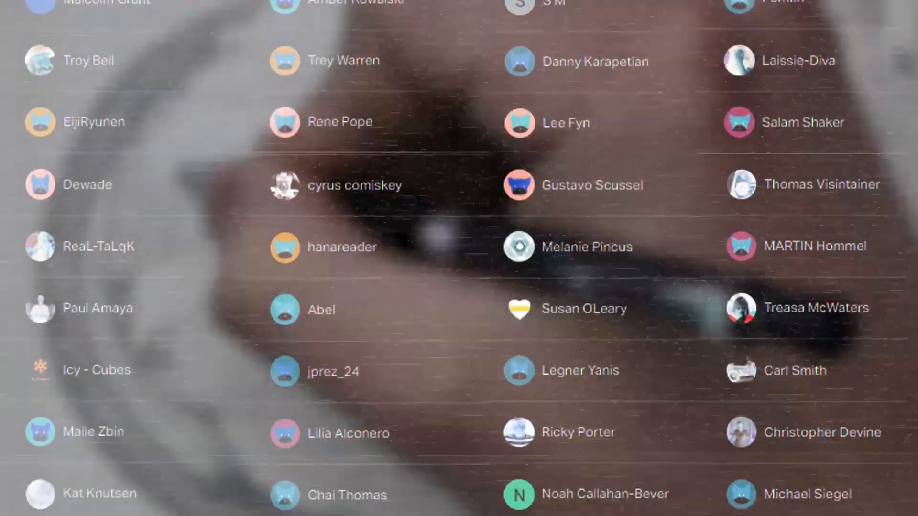
scroll("down", 3)
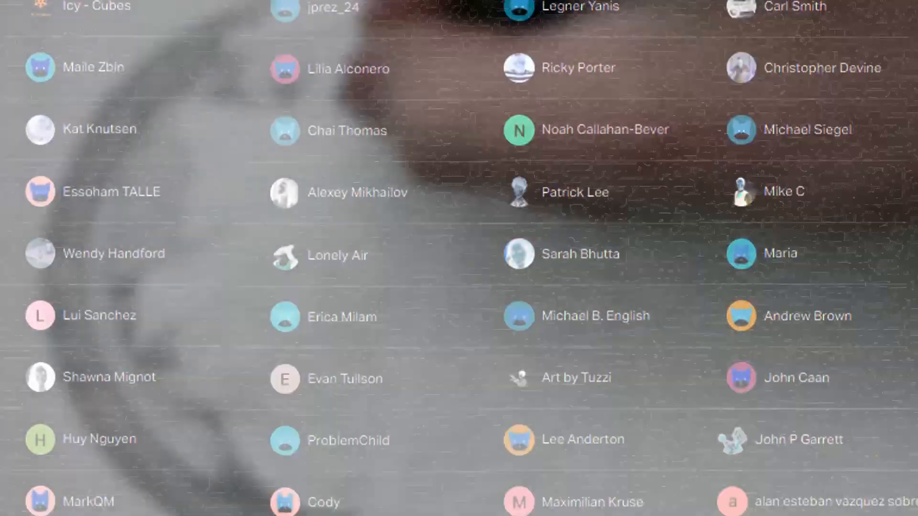
scroll("down", 3)
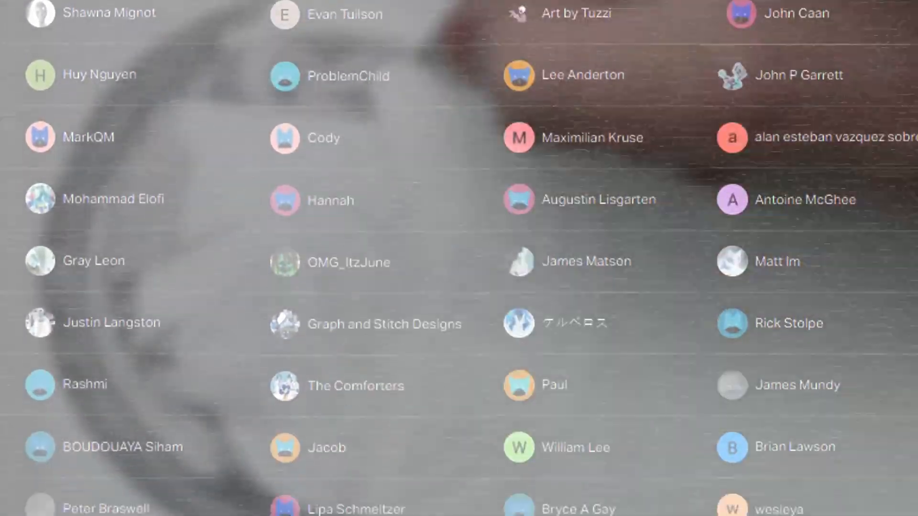
scroll("down", 3)
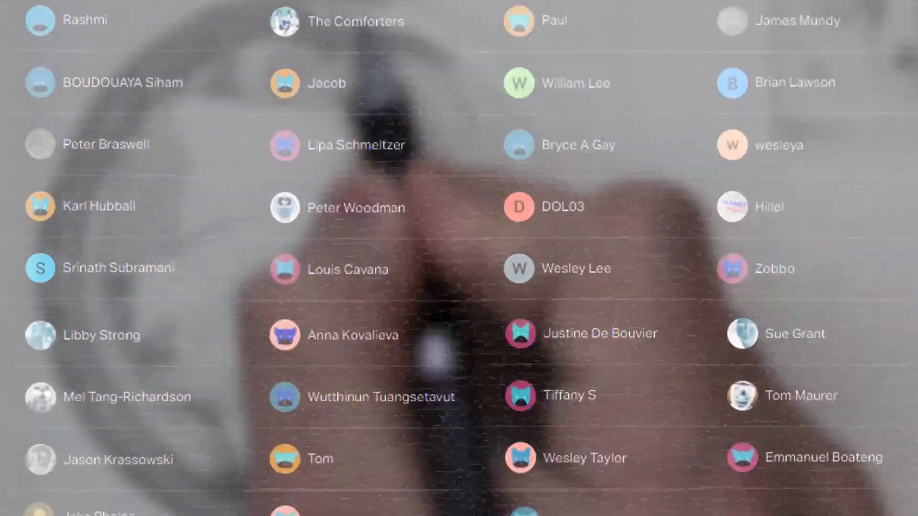